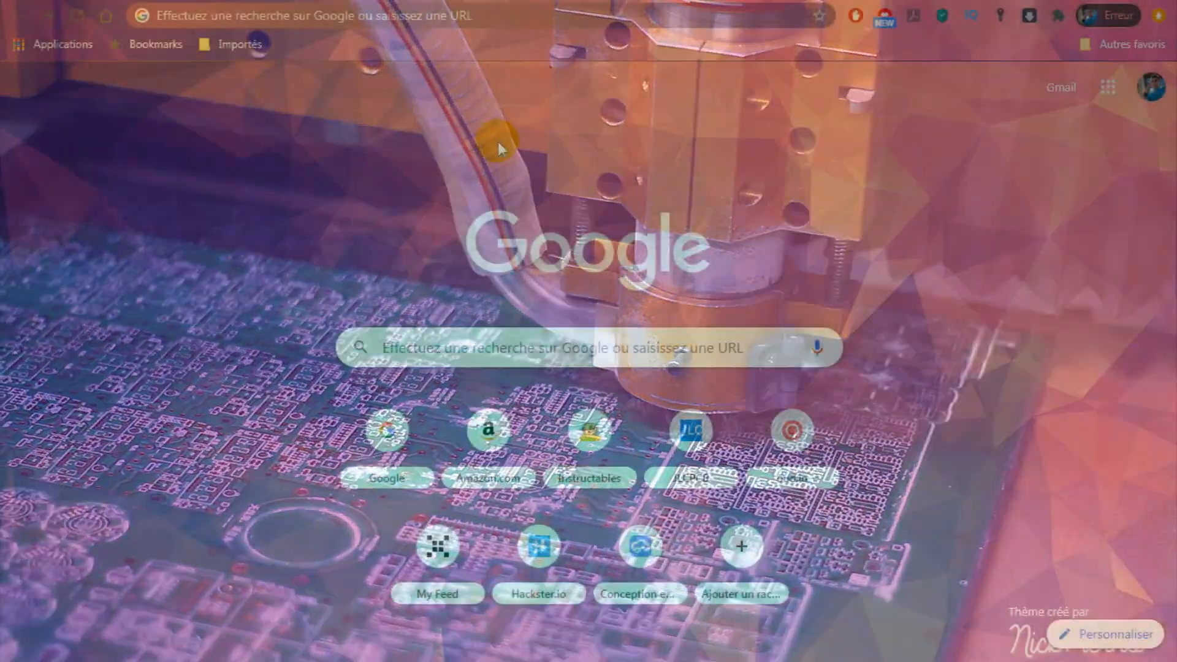
- Open JLCPCB, request an instant PCB prototype quote and scroll through the board options
click(585, 348)
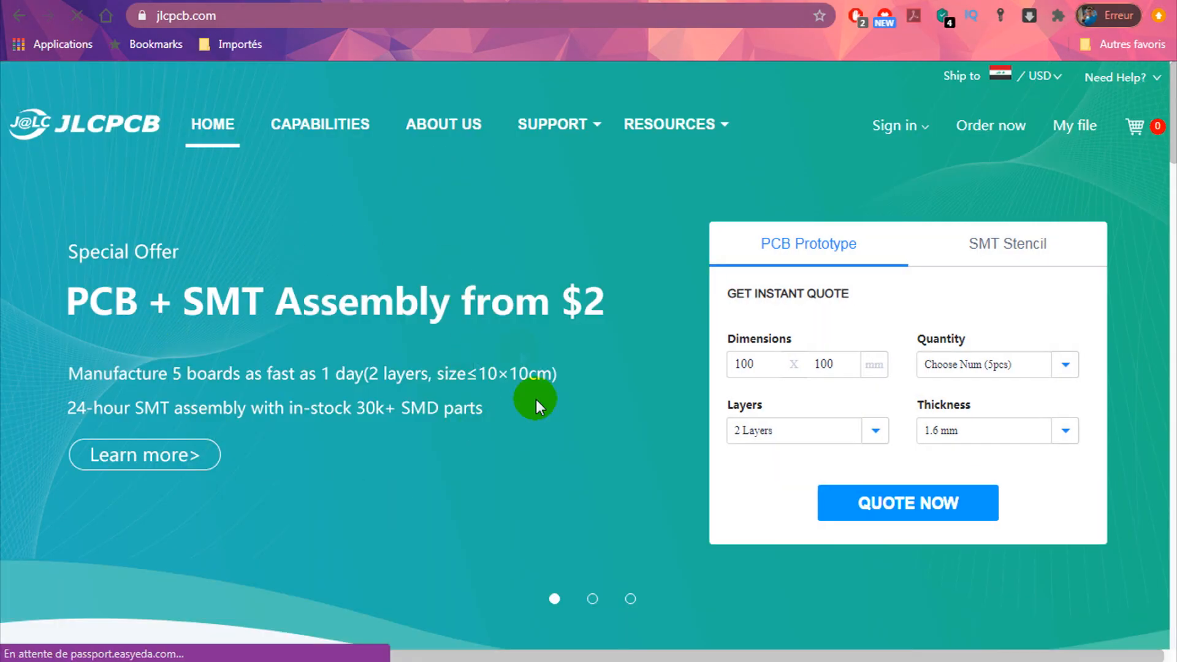
click(907, 503)
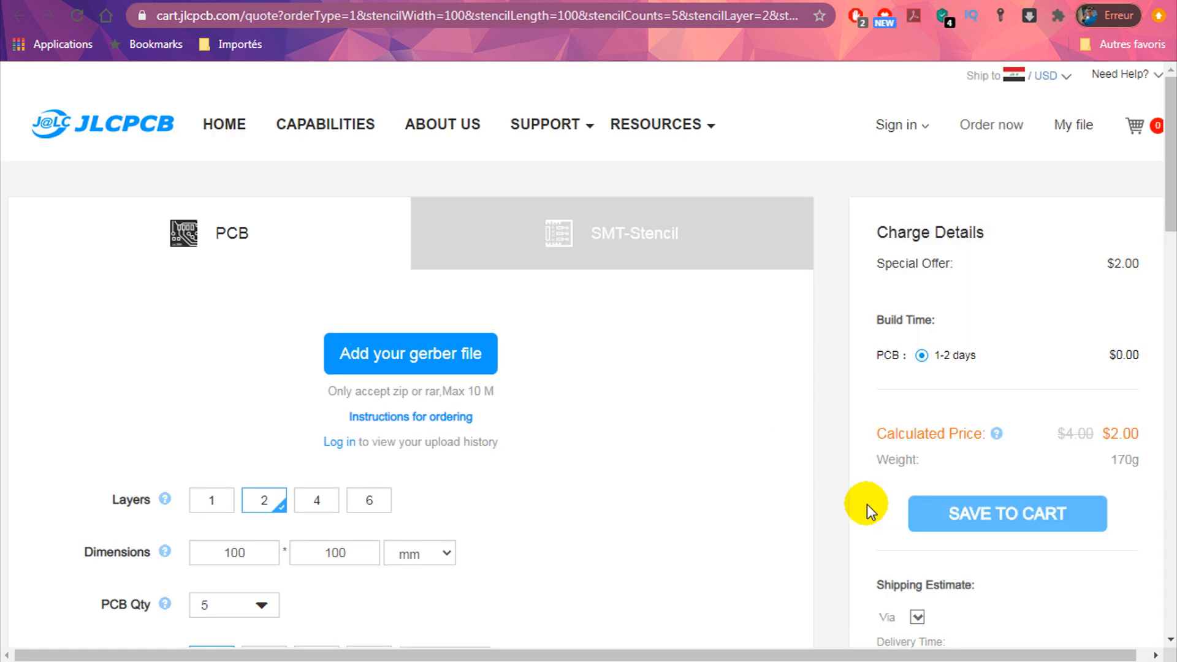
scroll(down, 3)
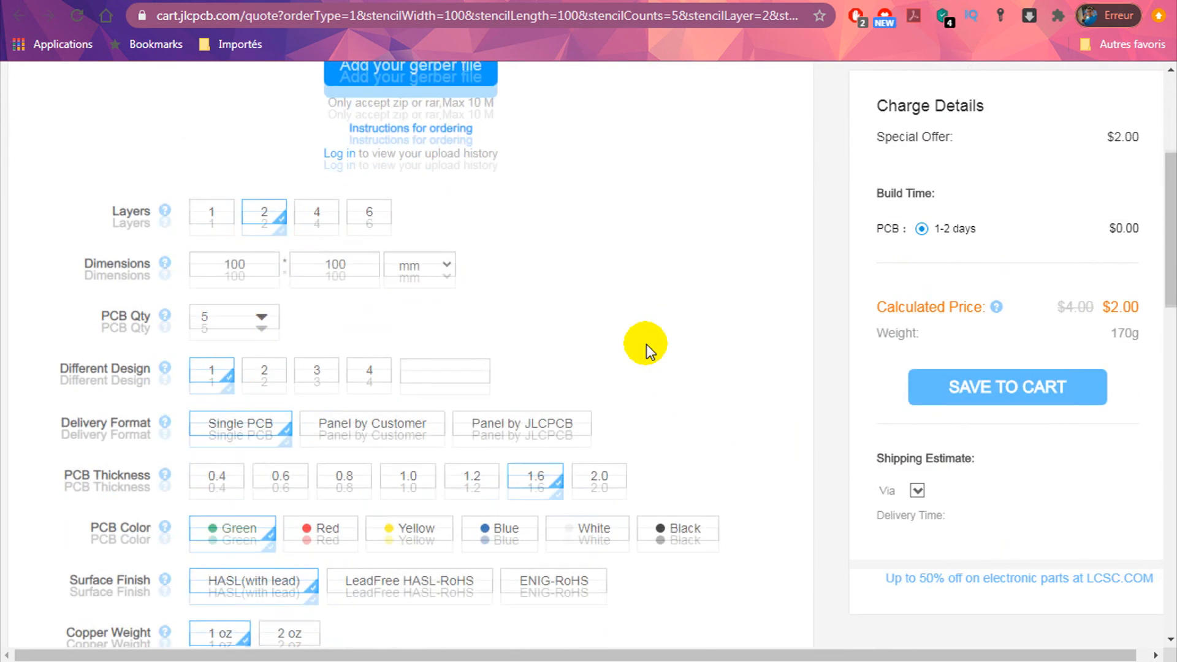
scroll(down, 3)
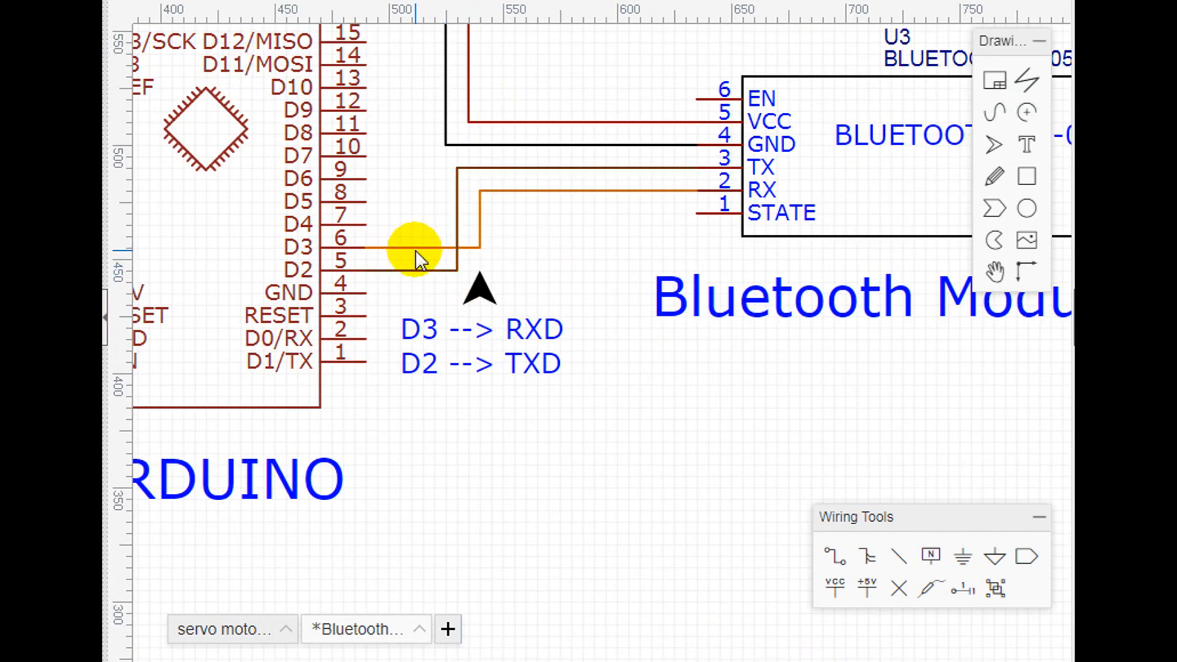
click(421, 247)
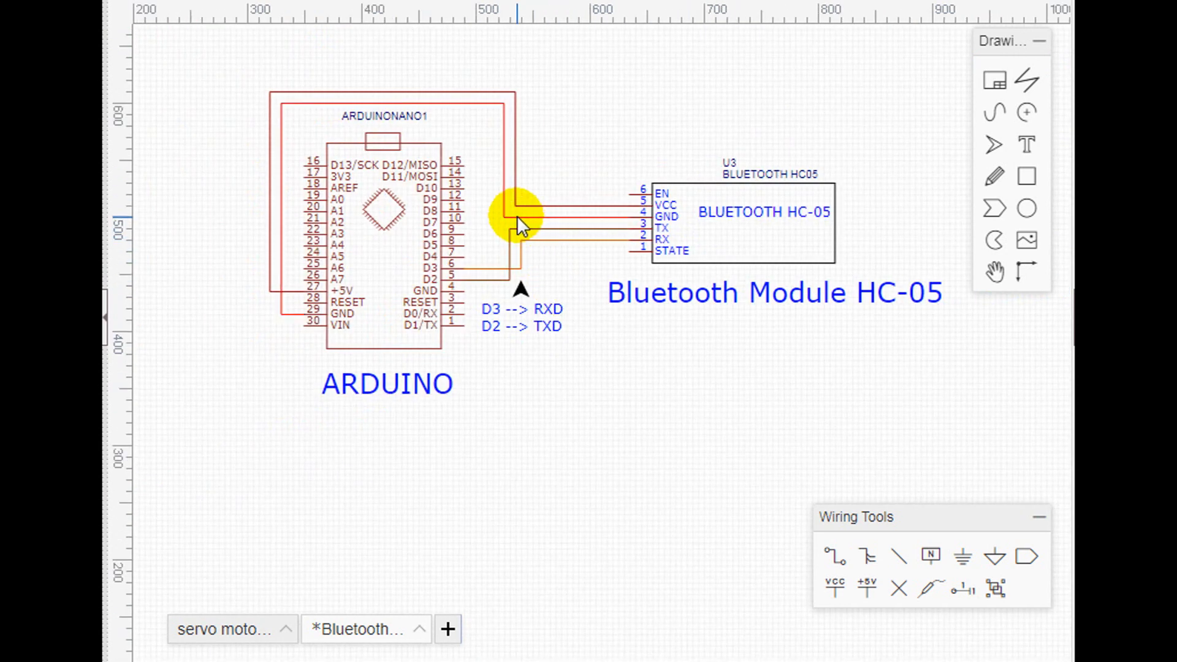
click(520, 218)
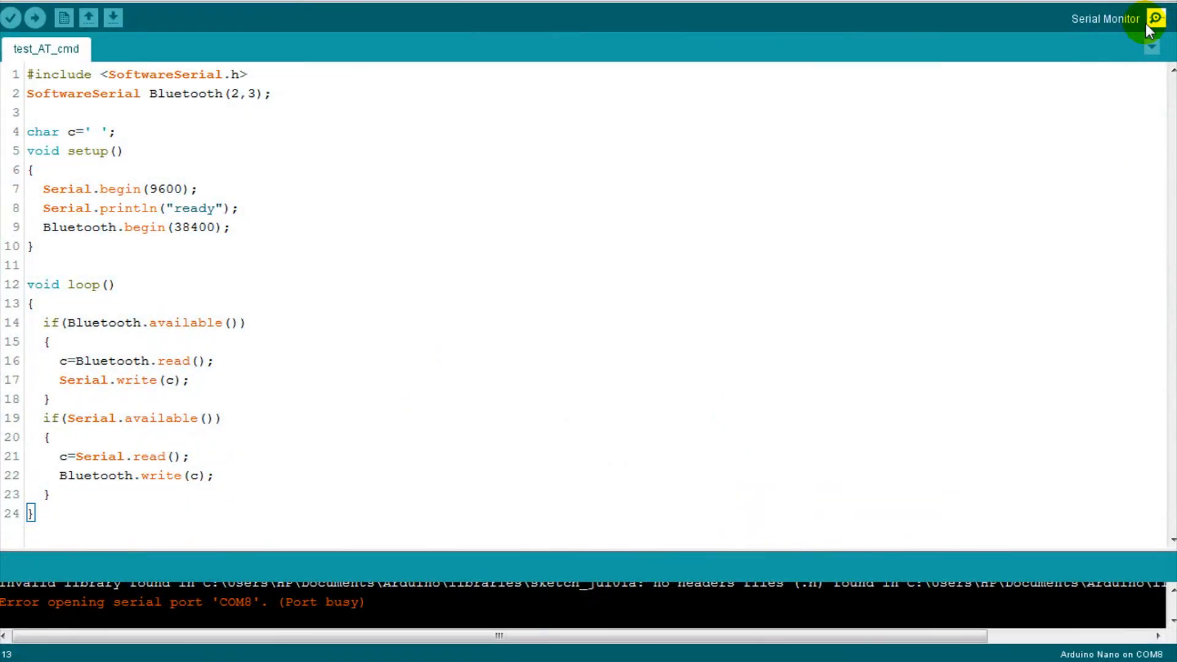
- Open the Serial Monitor for the test_AT_cmd sketch
click(1155, 18)
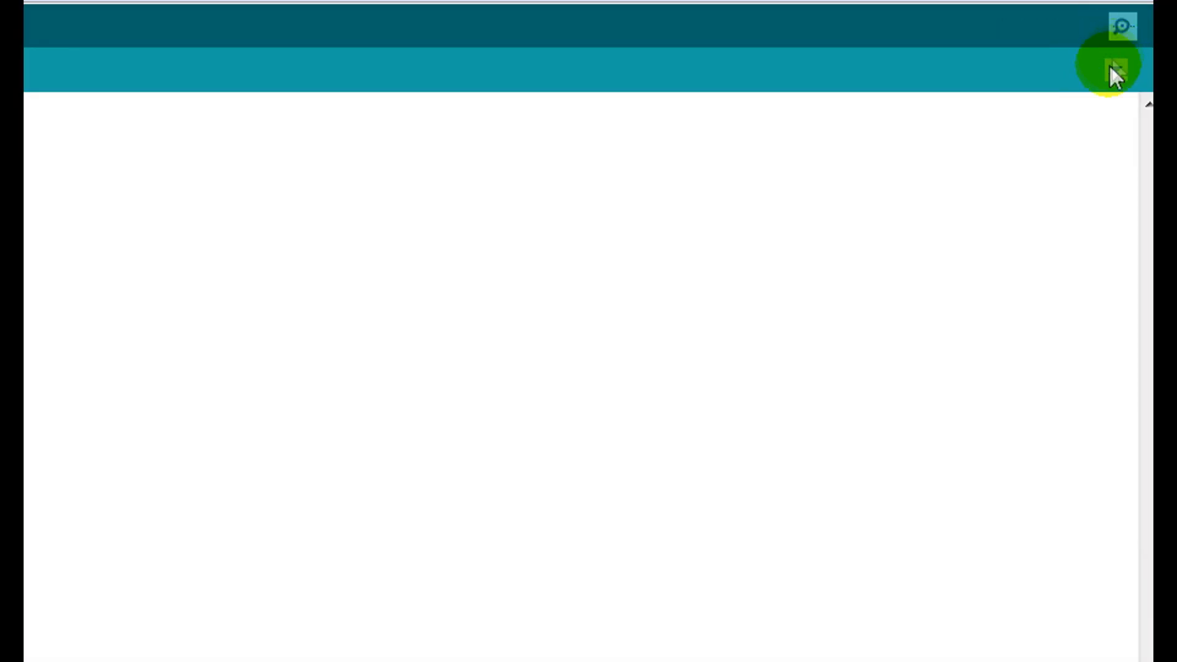
click(1118, 71)
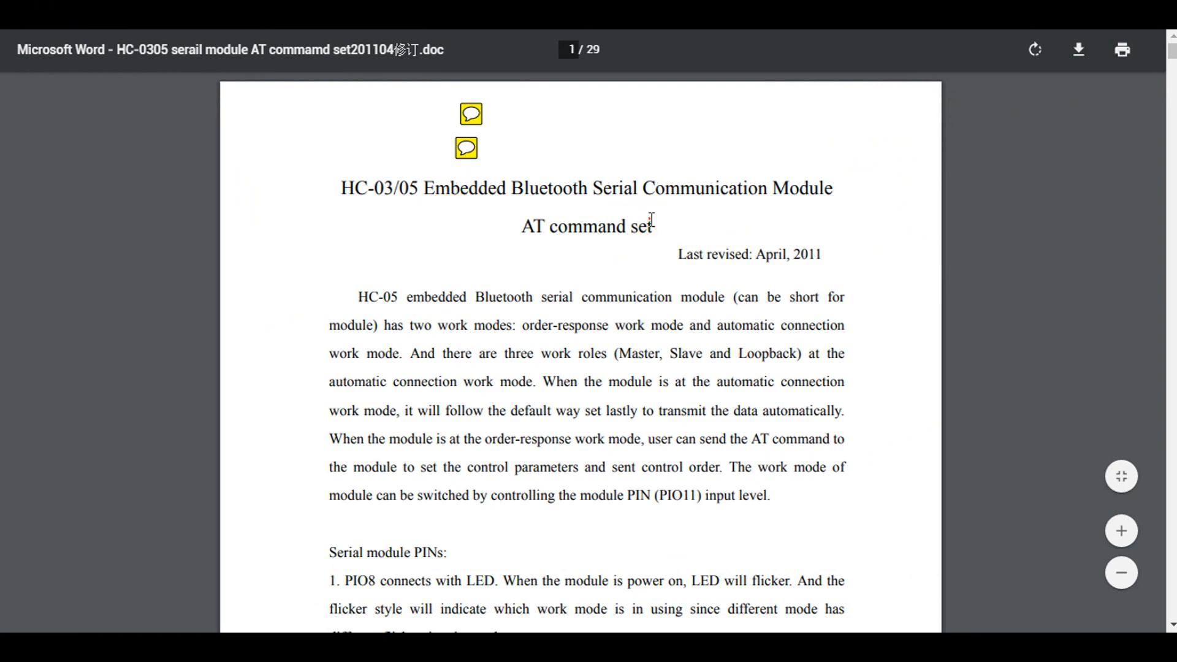
- Scroll the HC-03/05 AT command PDF down to 'How to get to the AT mode'
scroll(down, 3)
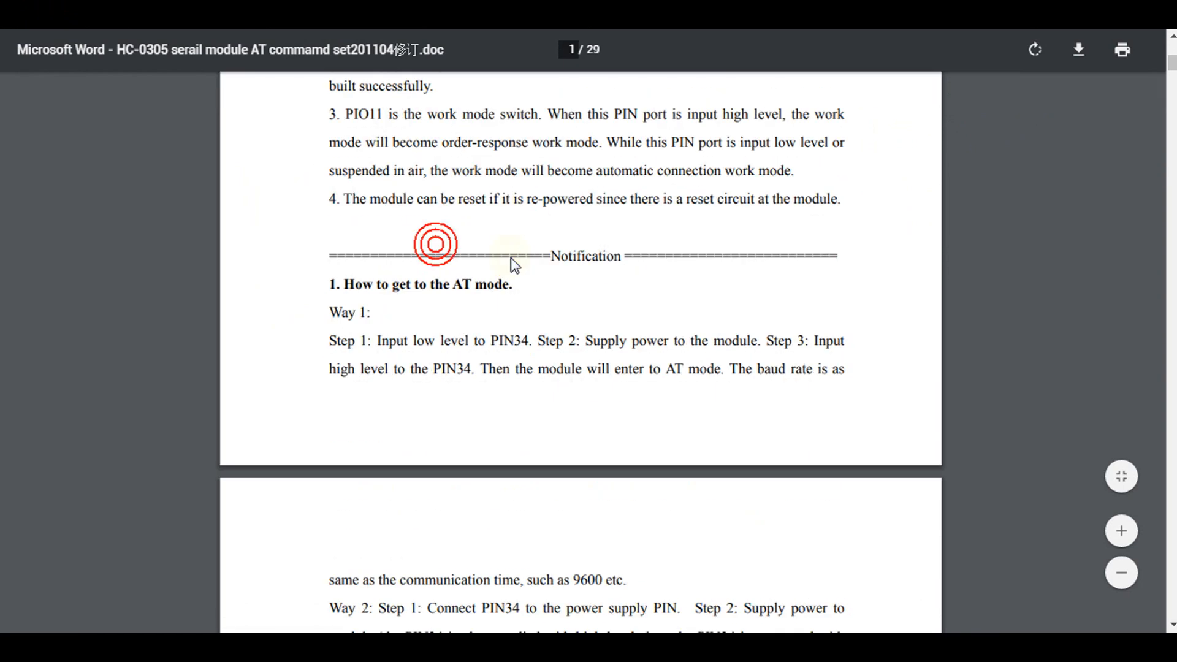
scroll(down, 3)
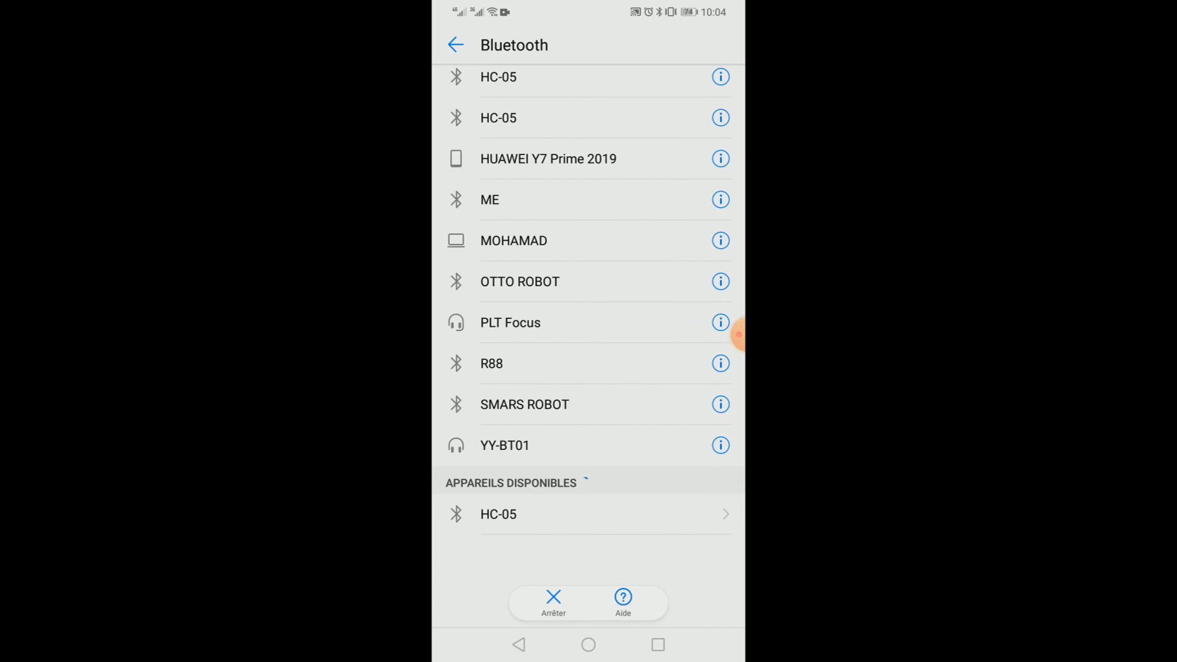
- Scroll down to the available devices list showing the HC-05
scroll(down, 3)
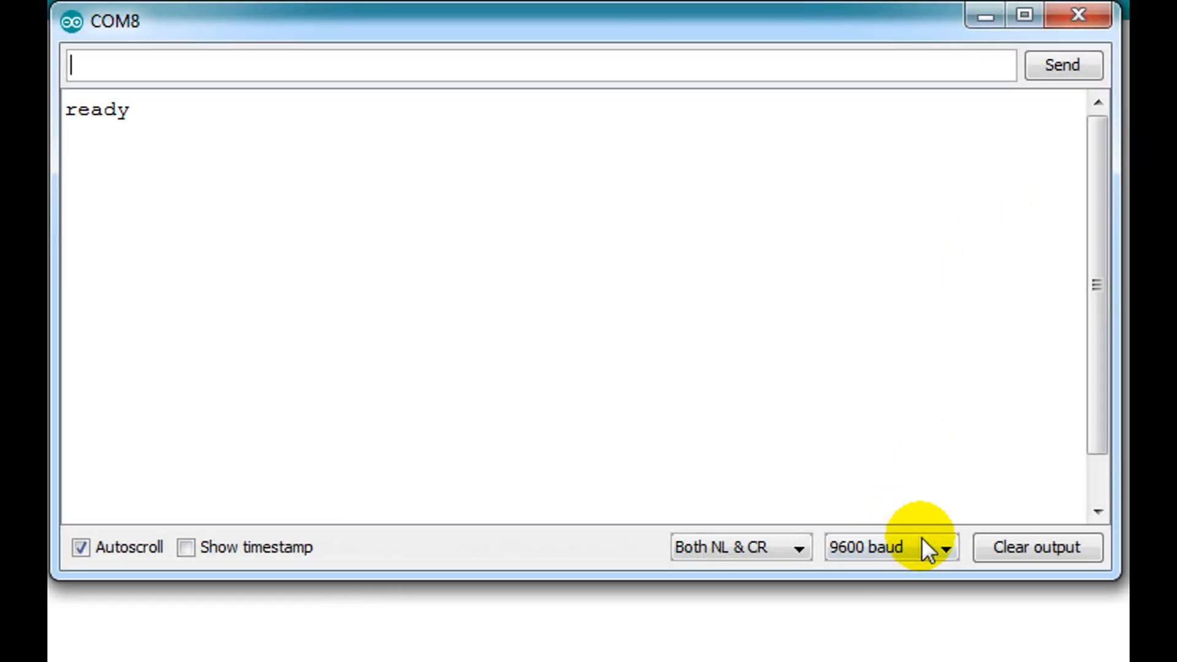
- Send AT at 9600 baud with Both NL & CR line endings
click(890, 546)
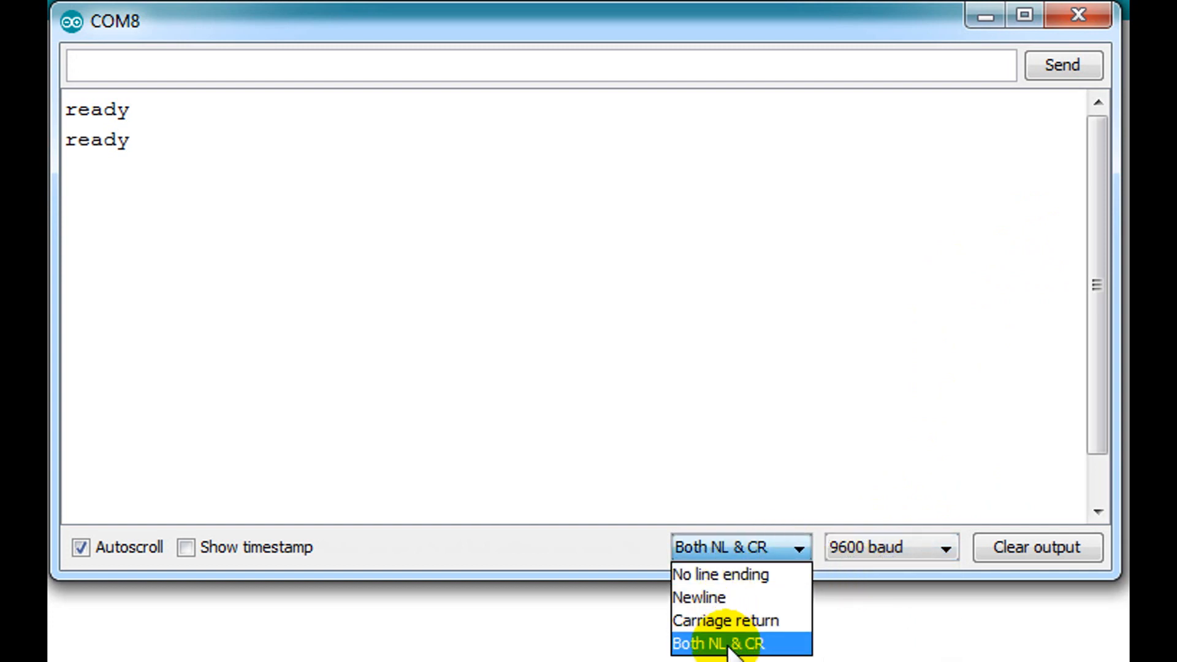
click(739, 643)
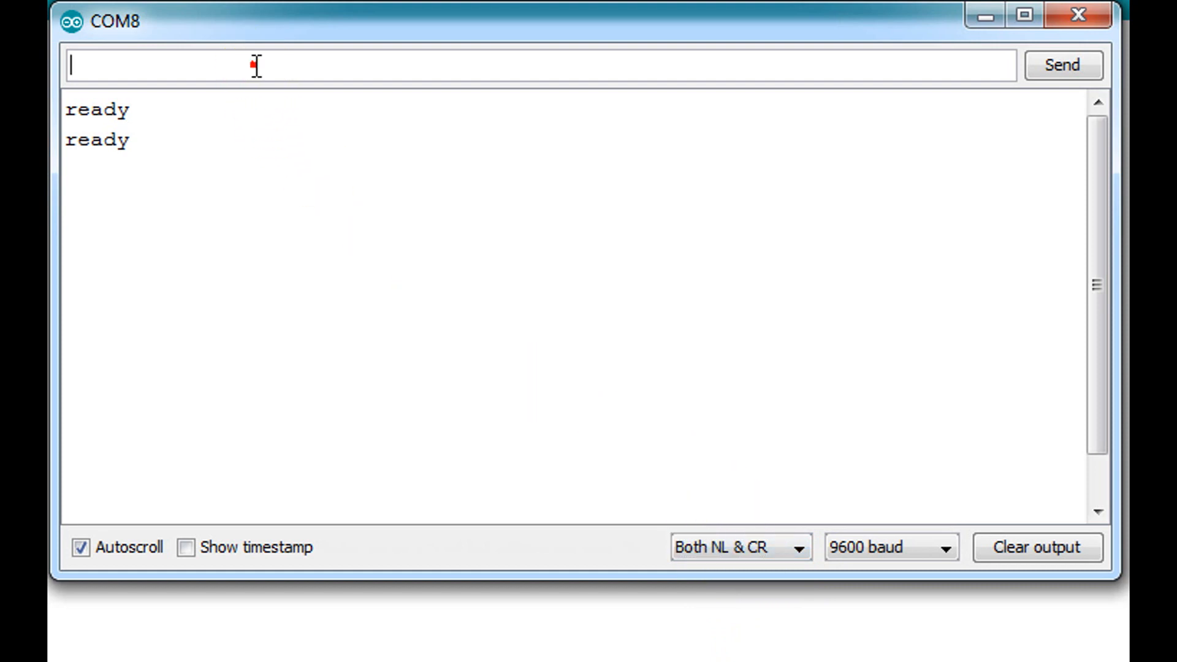
text(AT)
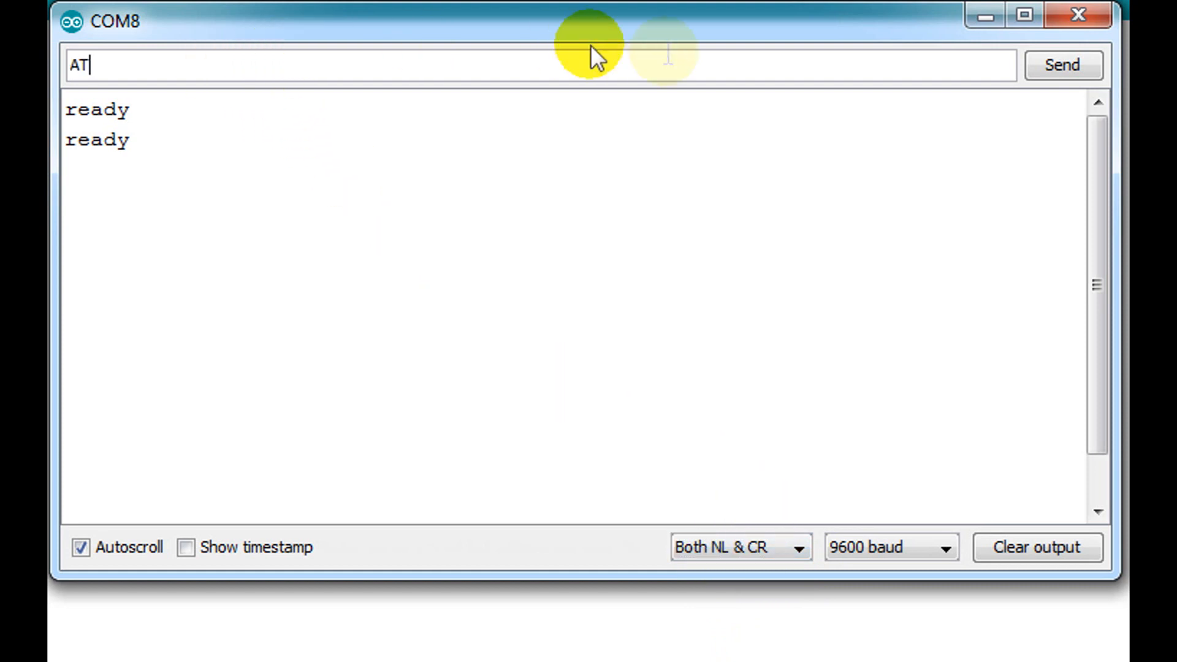
click(1061, 64)
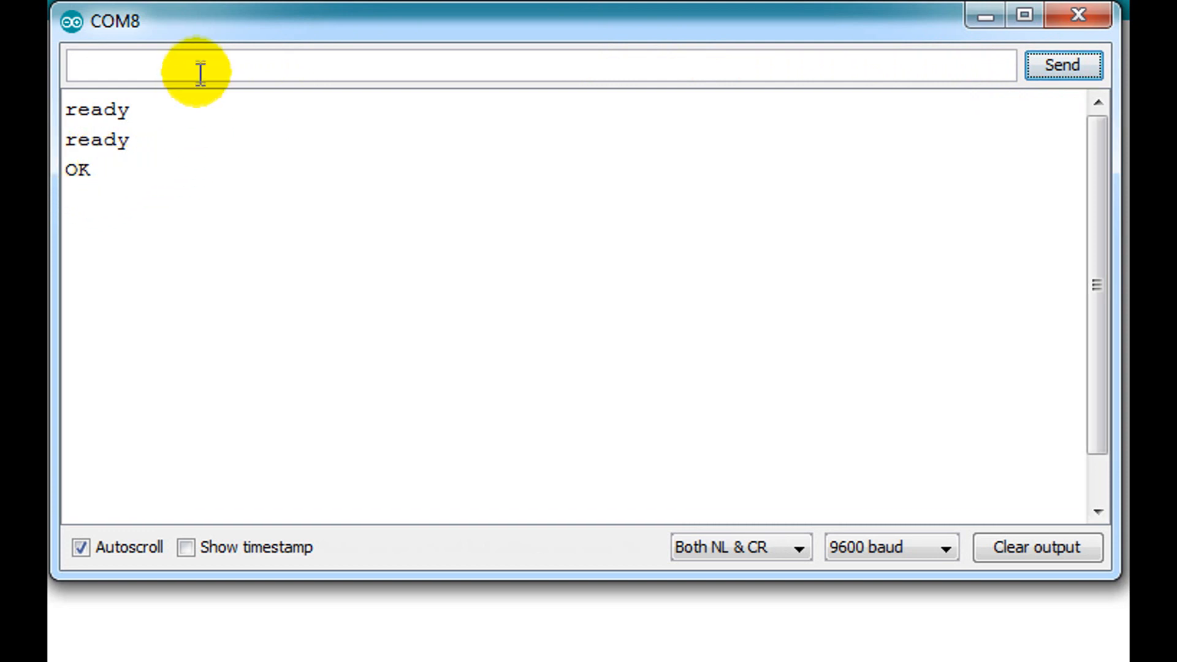
mouse_move(285, 71)
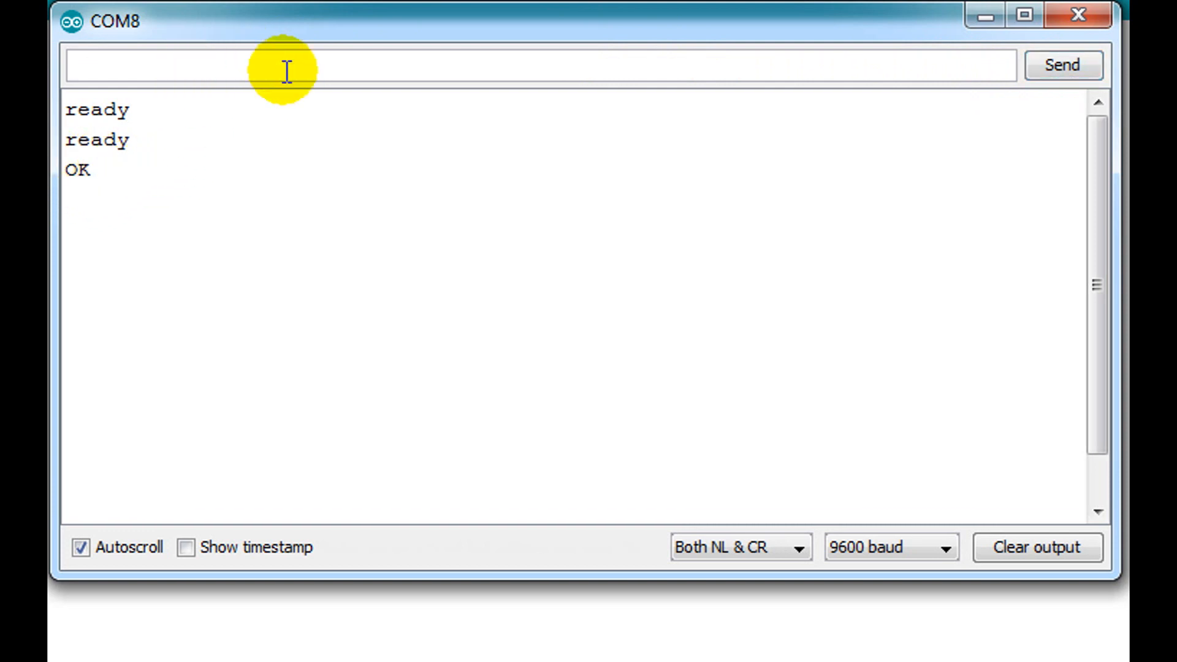
- Set the HC-05 UART to 9600,0,0 and query it back with AT+UART?
text(AT+)
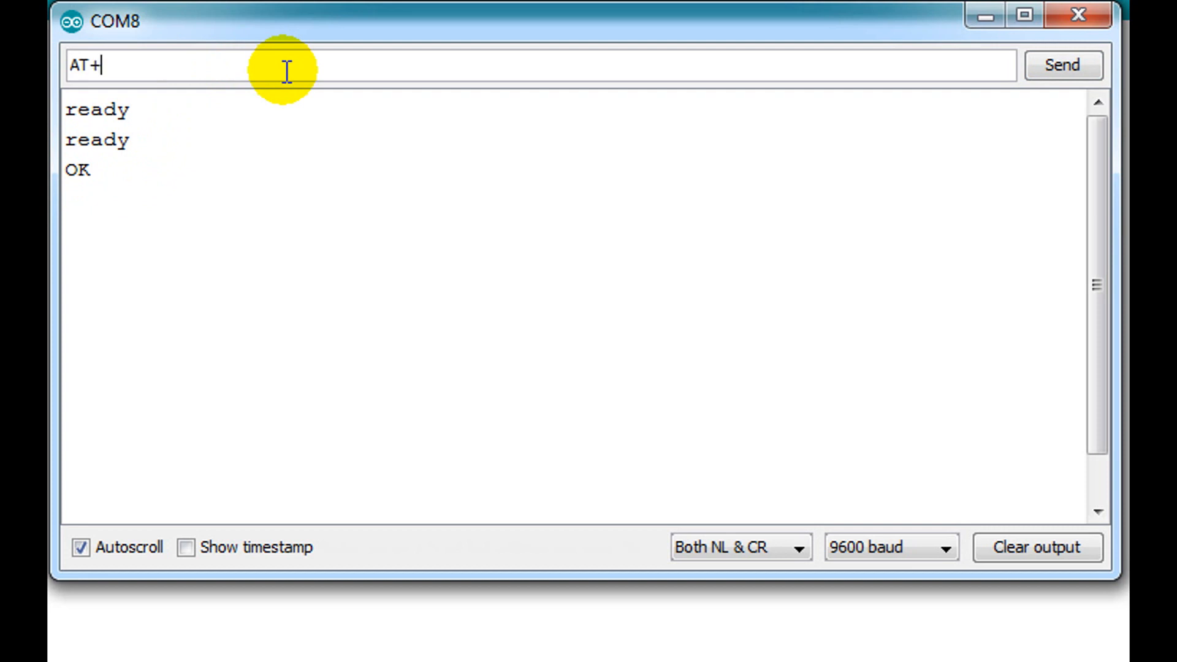
text(UART=9600,0)
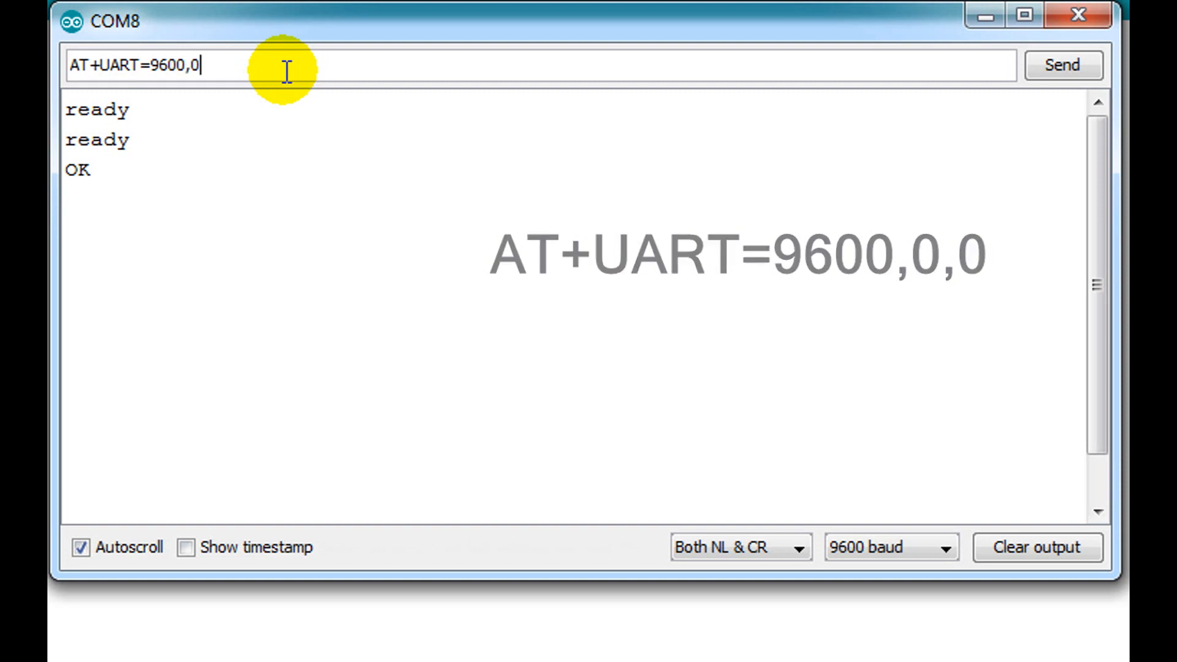
click(1063, 66)
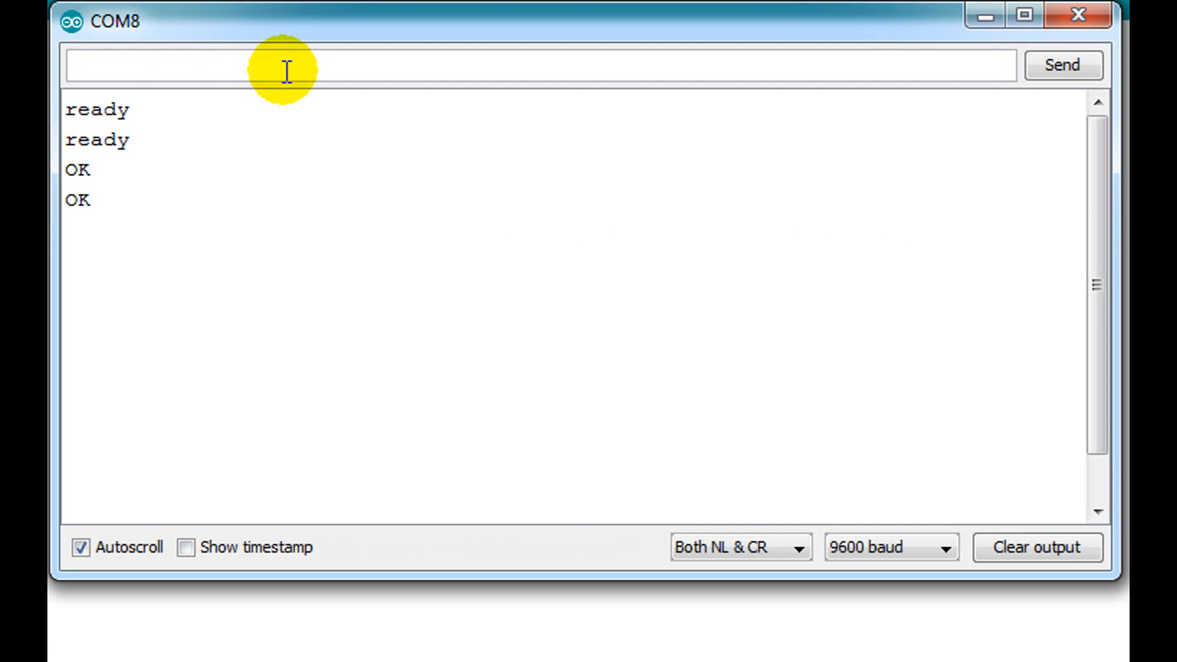
text(at)
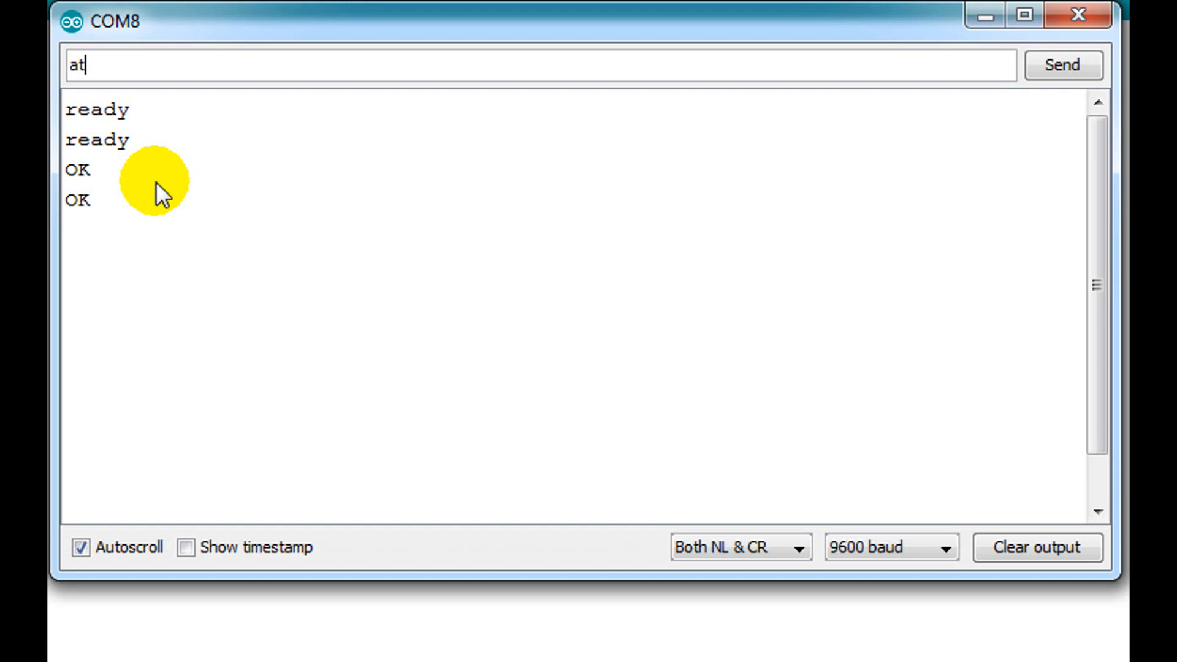
text(AT+UART?)
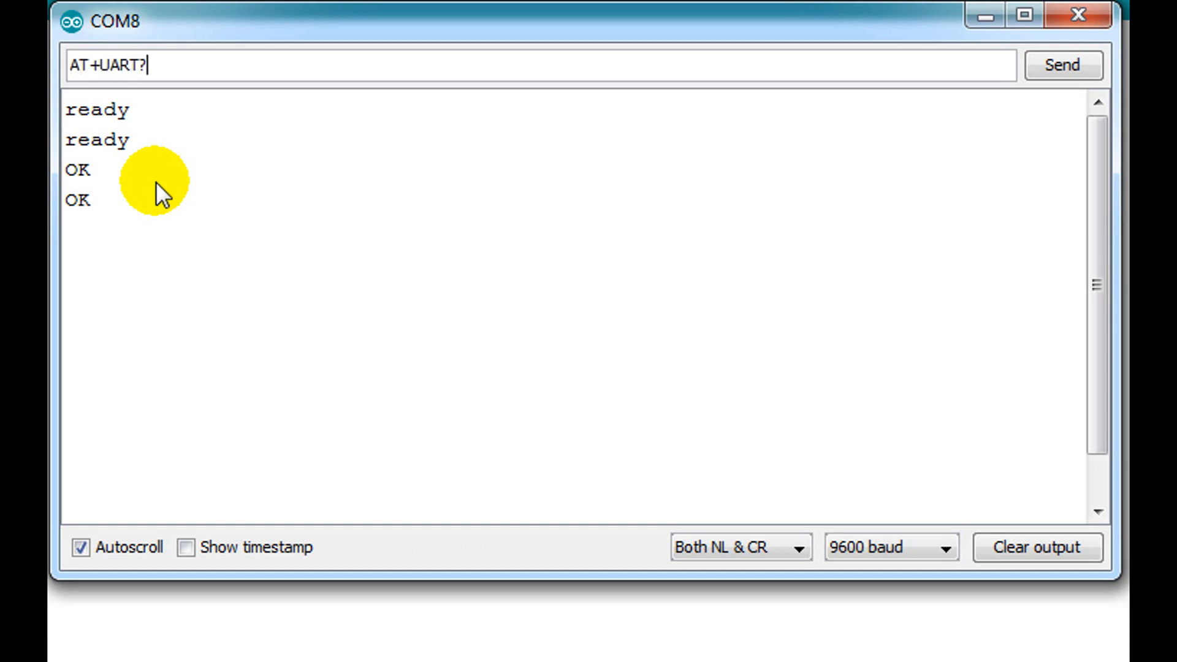
click(1062, 65)
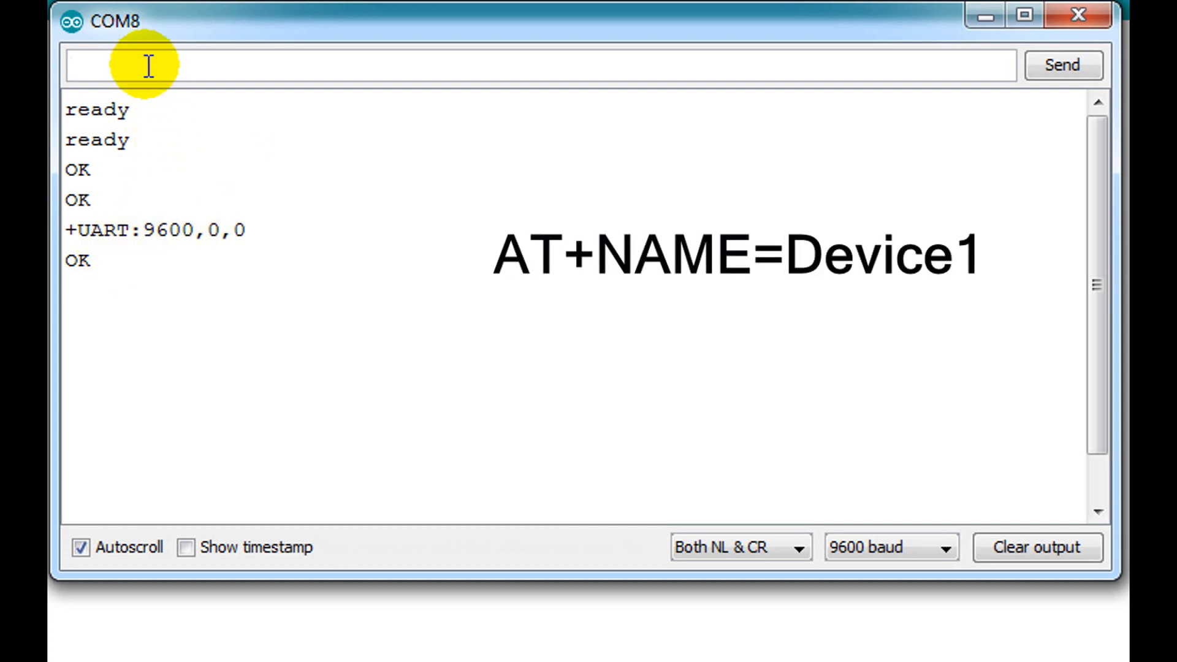
text(AT+)
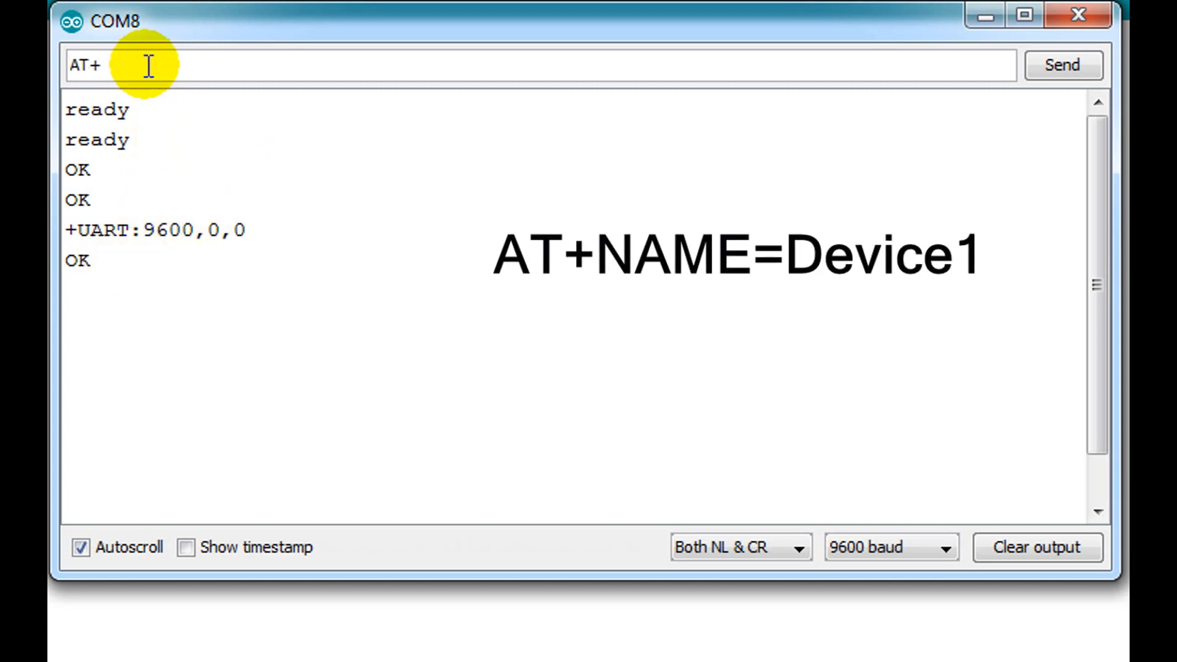
text(NAME=)
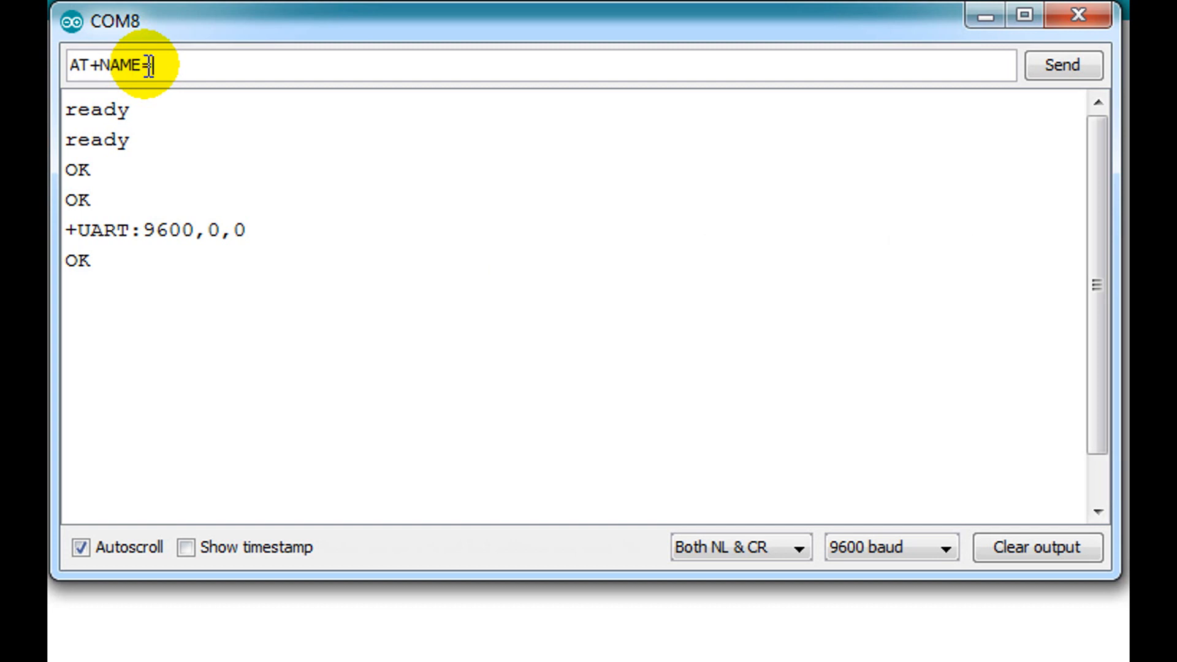
text(Device)
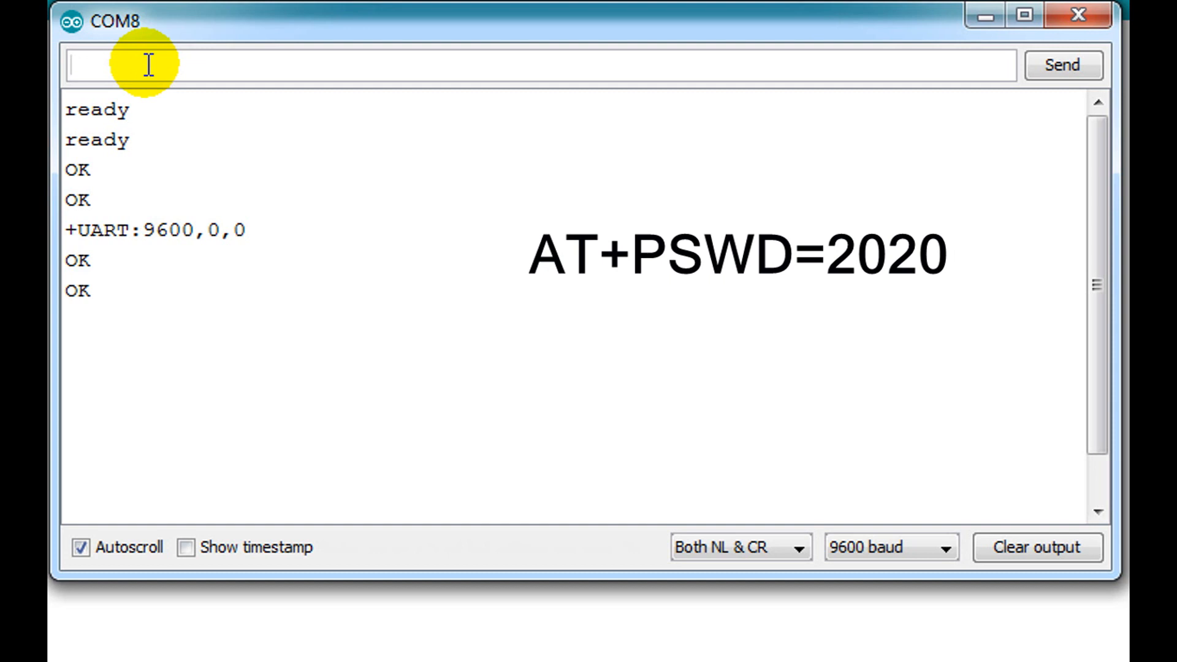
text(AT+PSWD=)
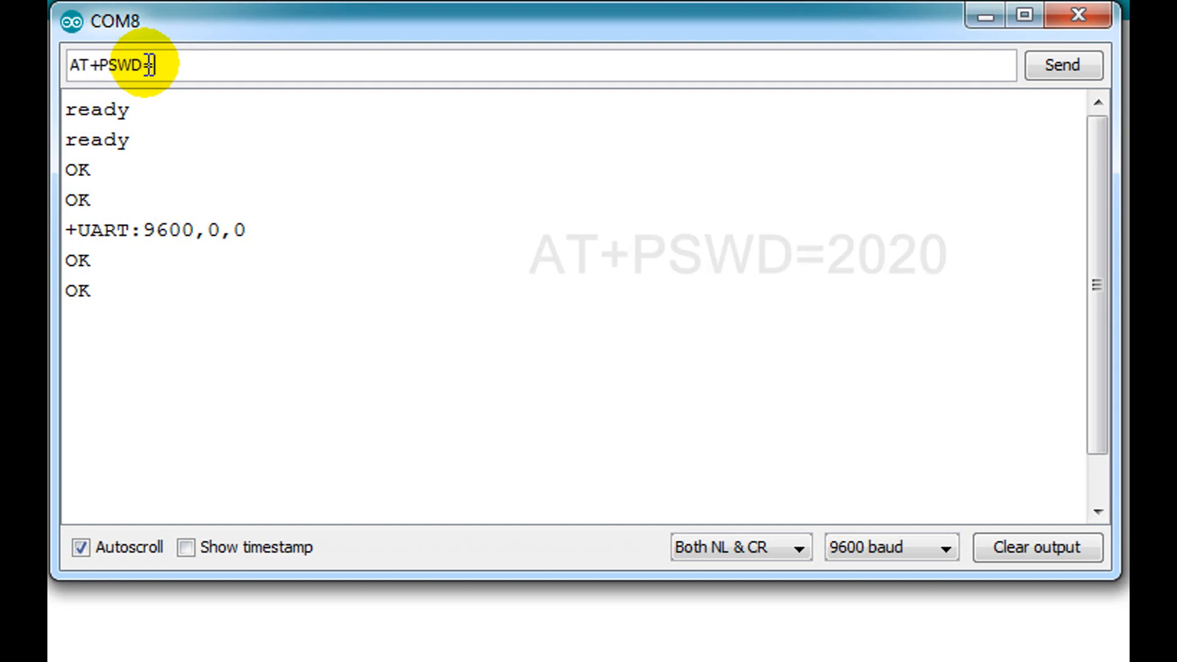
click(1063, 64)
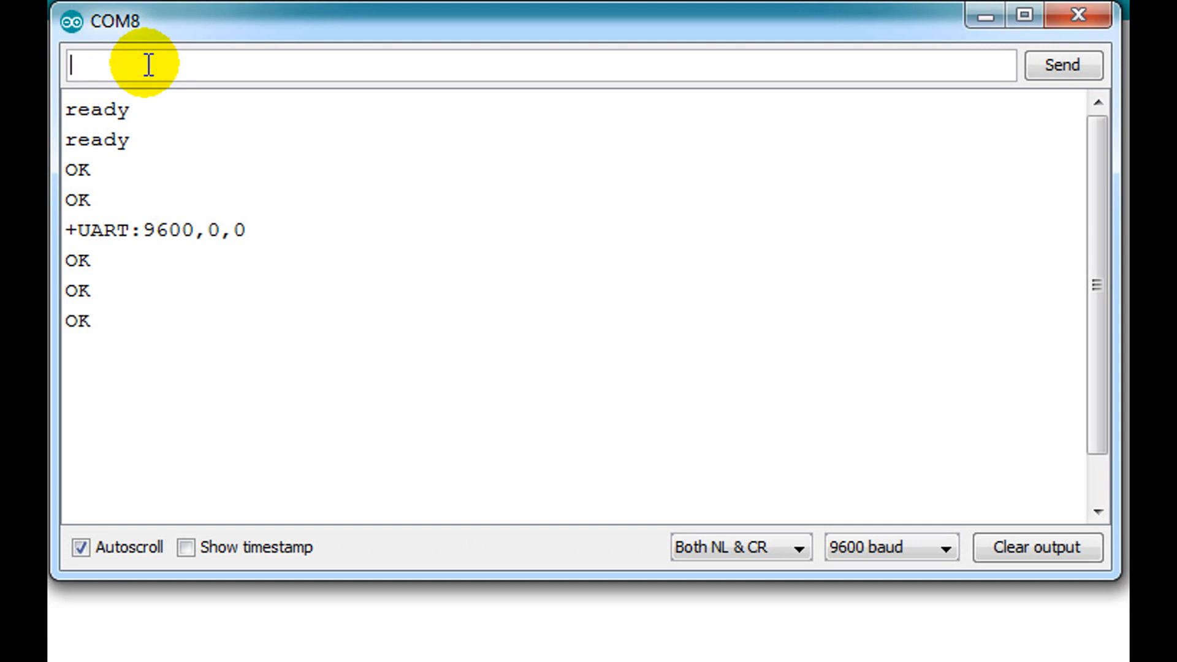
mouse_move(177, 315)
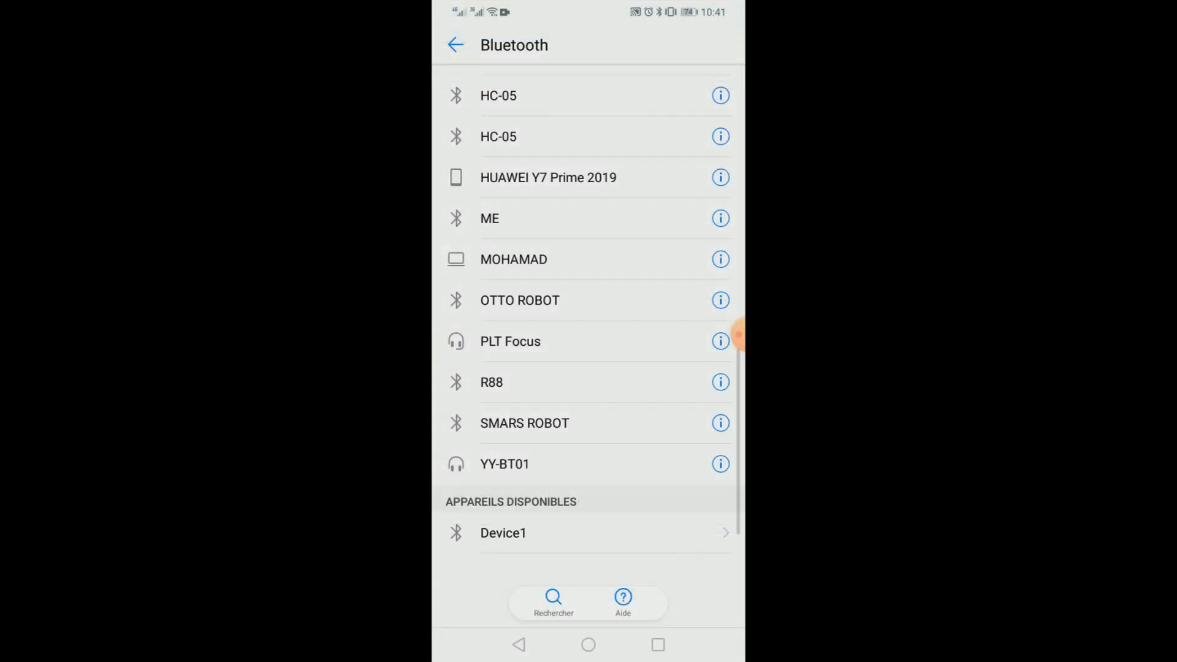
click(622, 601)
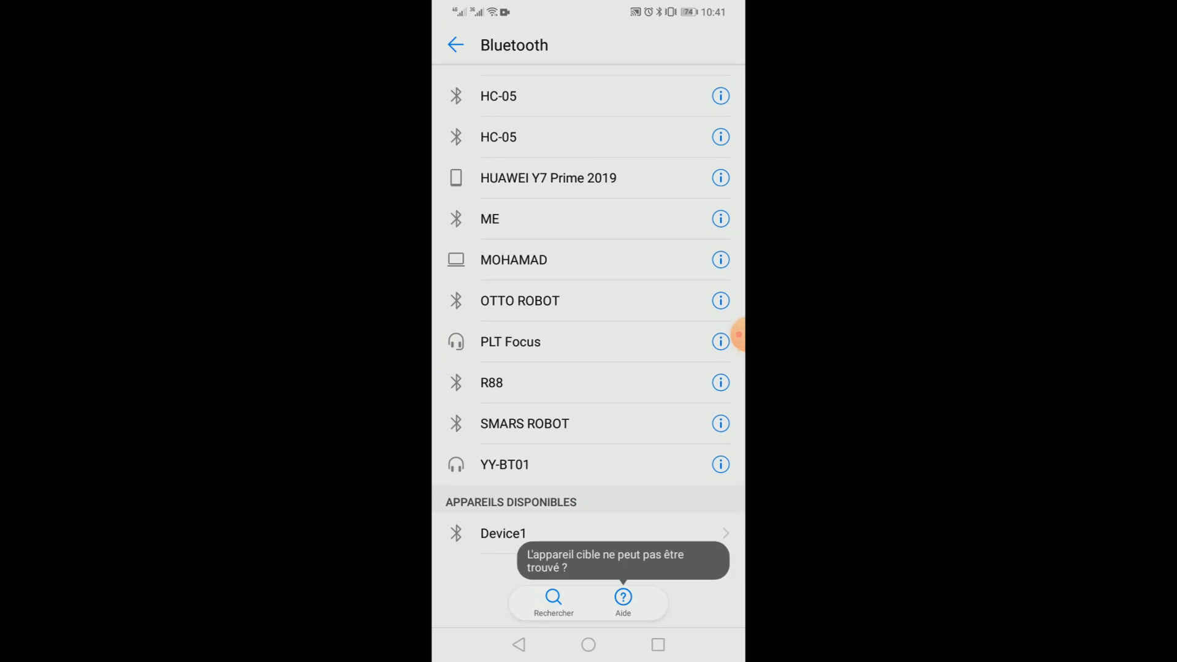
scroll(down, 3)
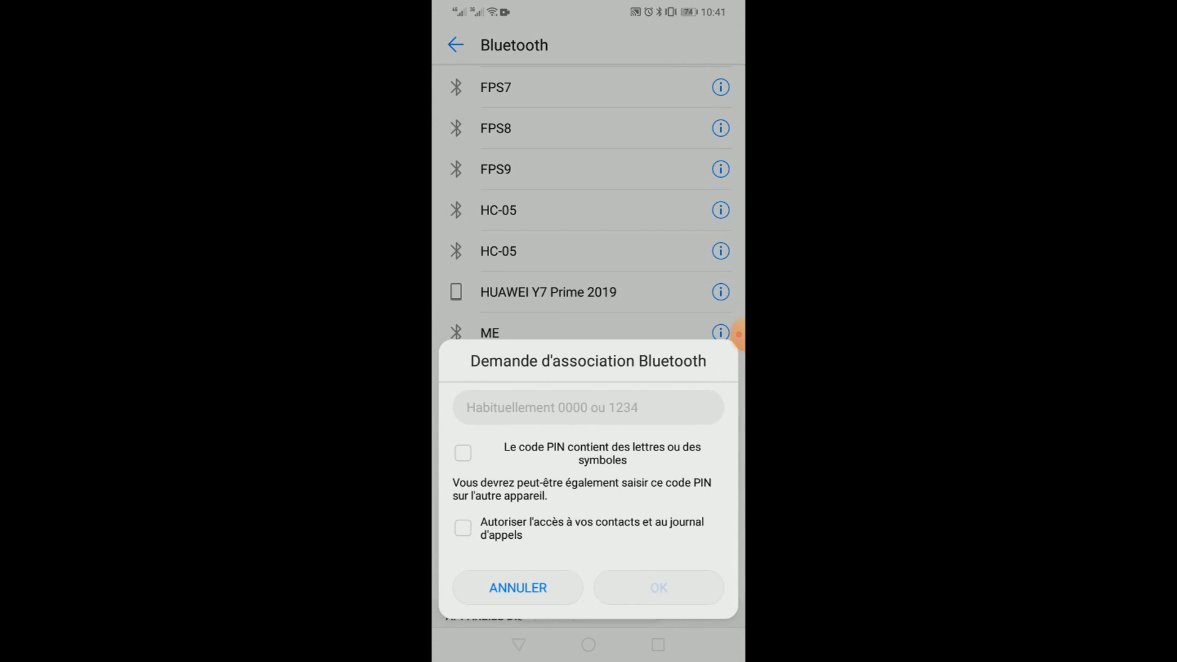
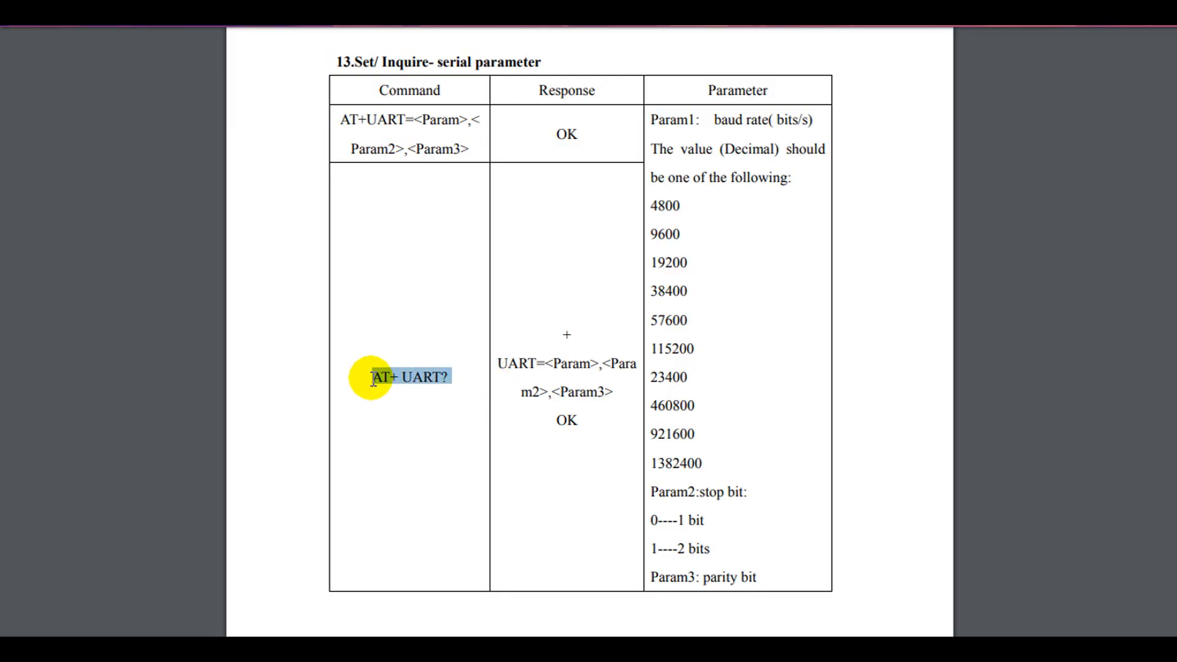
- Scroll the AT command PDF from section 13 to section 17 on PIO port output
scroll(down, 3)
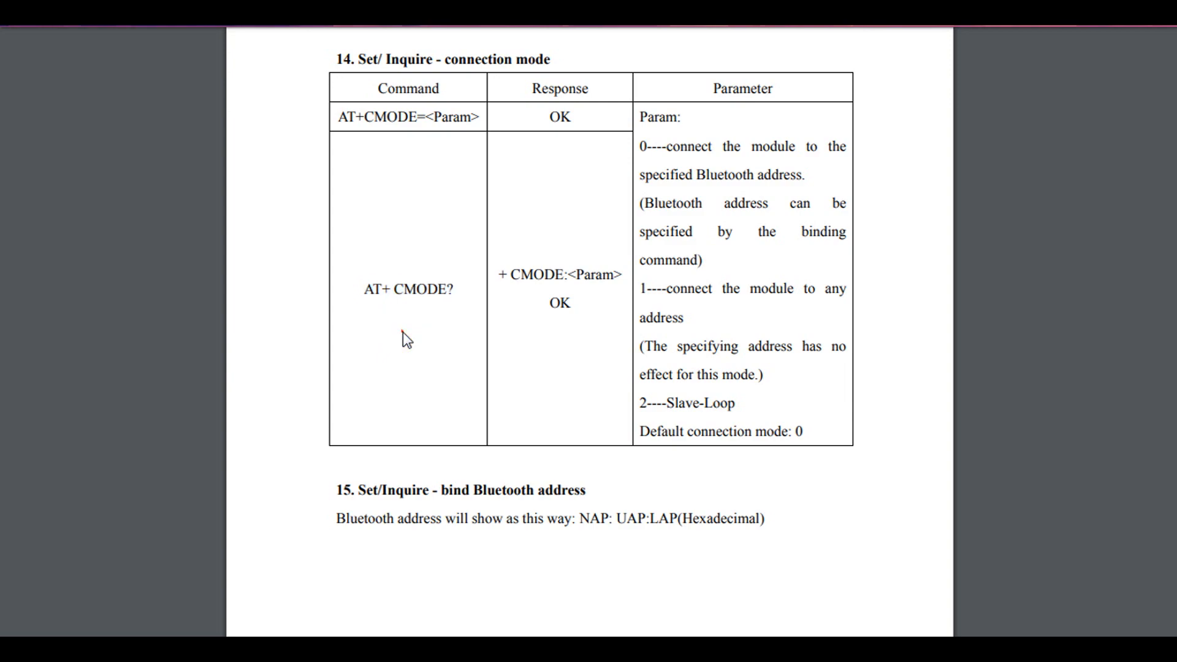
scroll(down, 3)
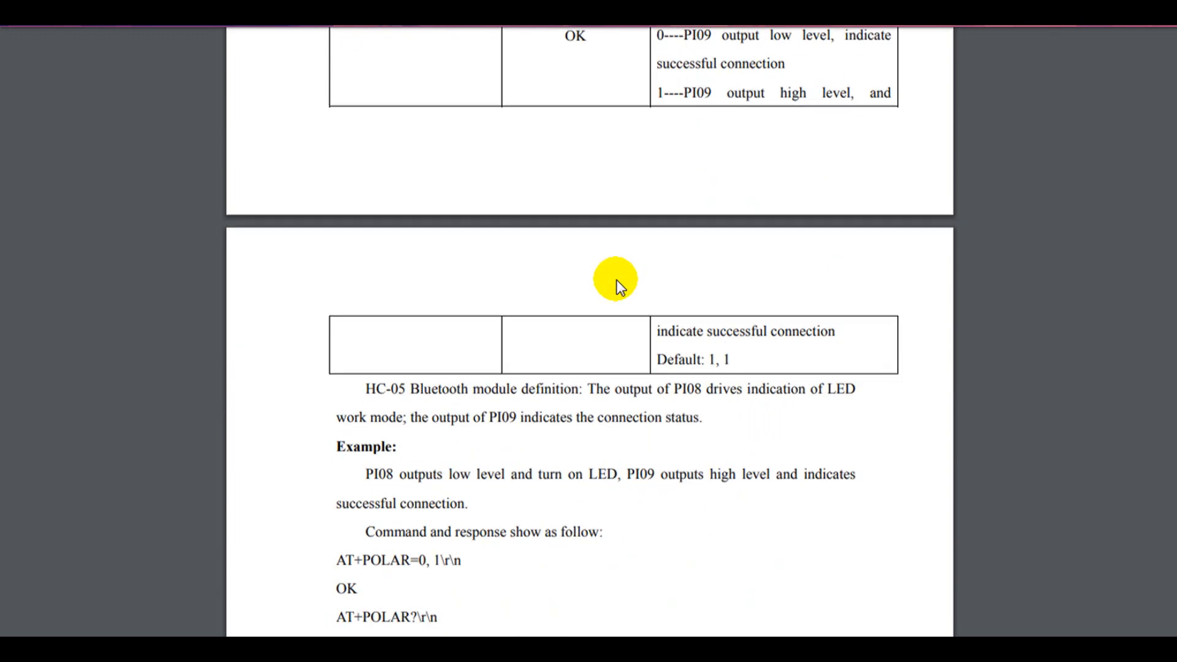
scroll(down, 3)
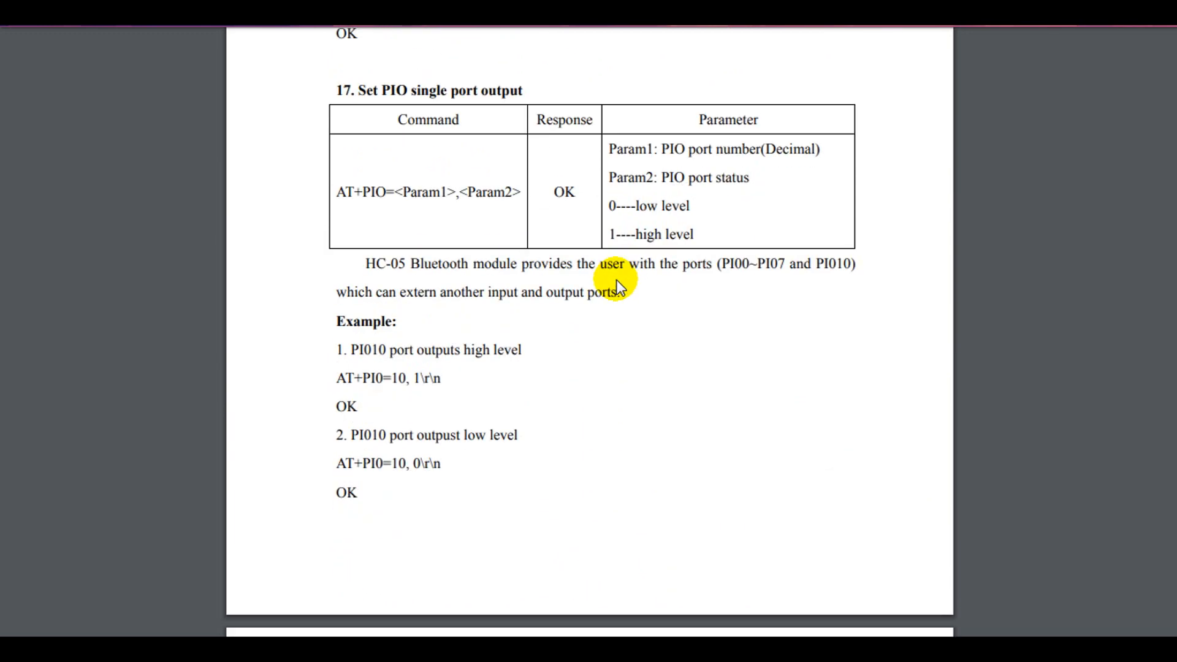